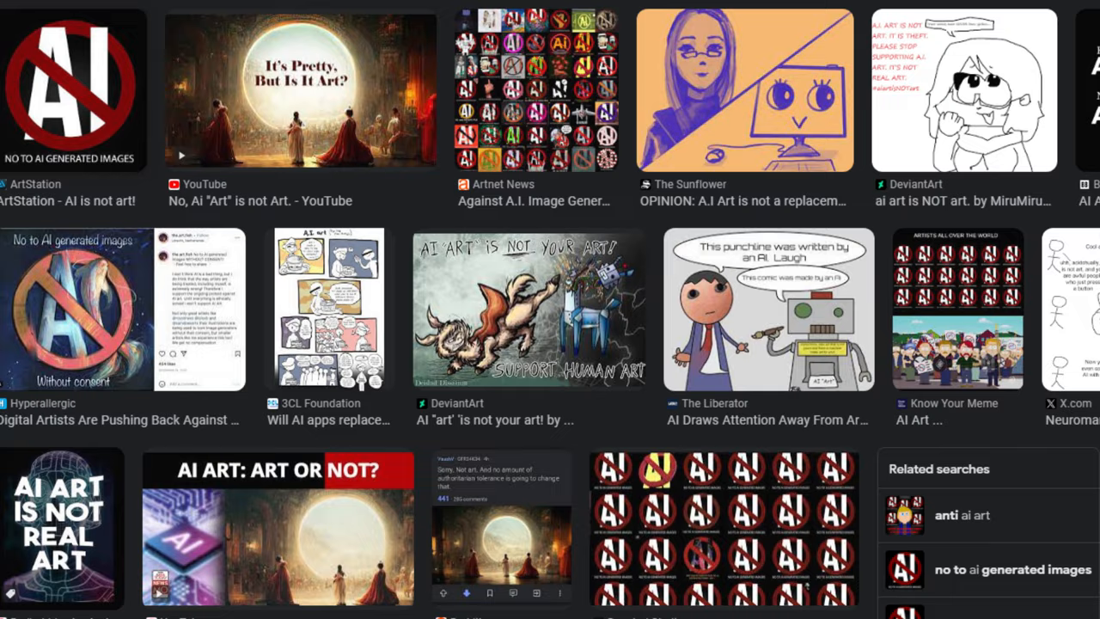
- Save the generated illustrated warrior image to the Meitu album
scroll("right", 3)
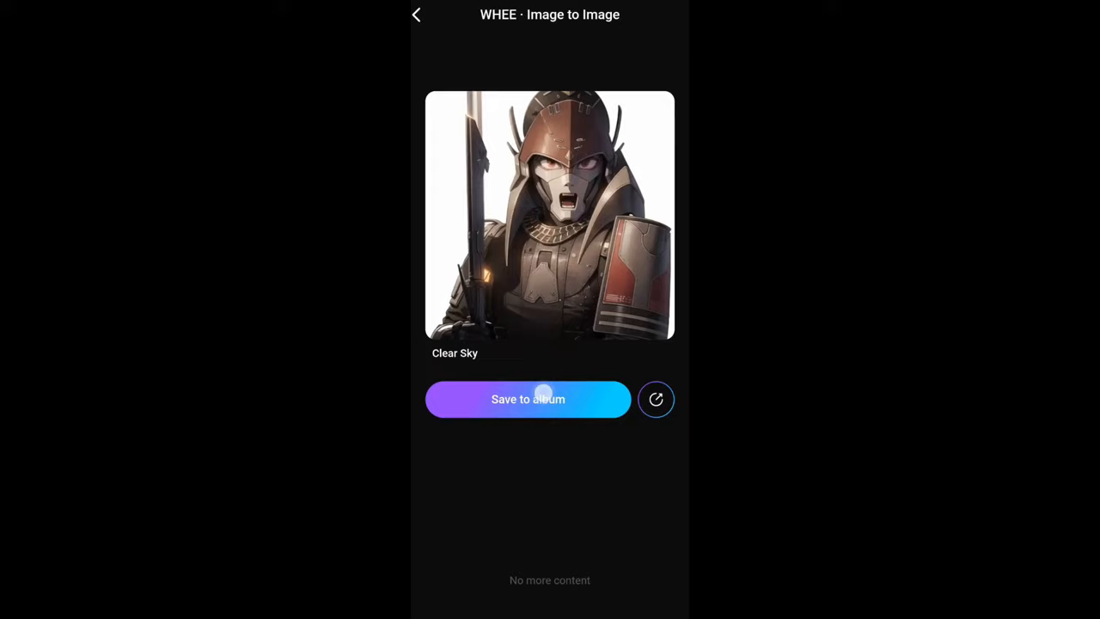
left_click(416, 14)
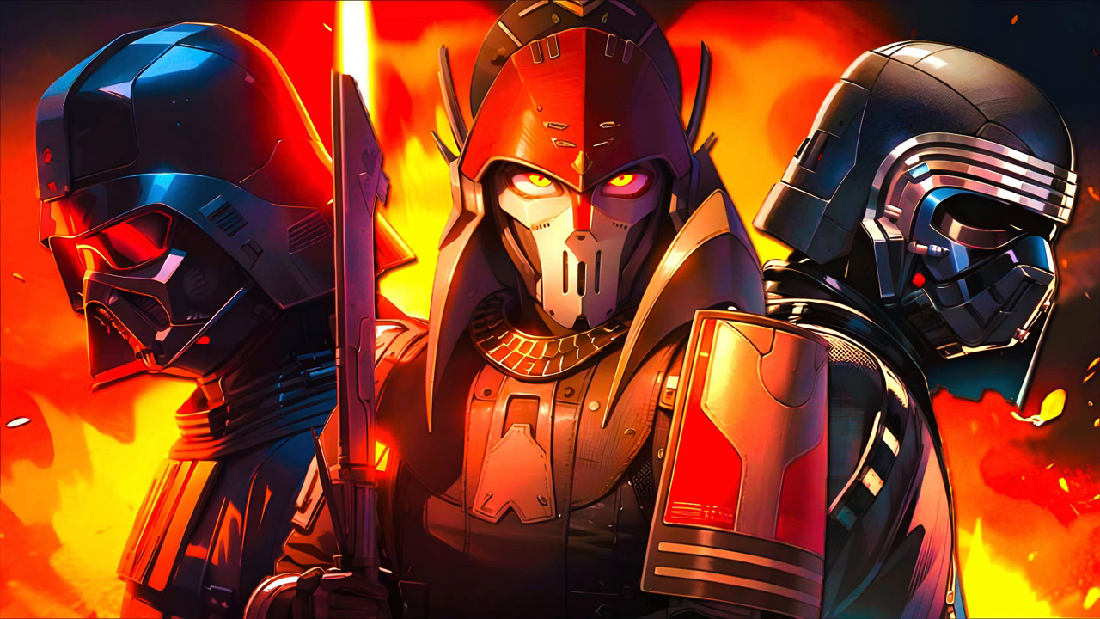
- Show the finished Sith trio artwork with flame backdrop in full screen mode
left_click(33, 7)
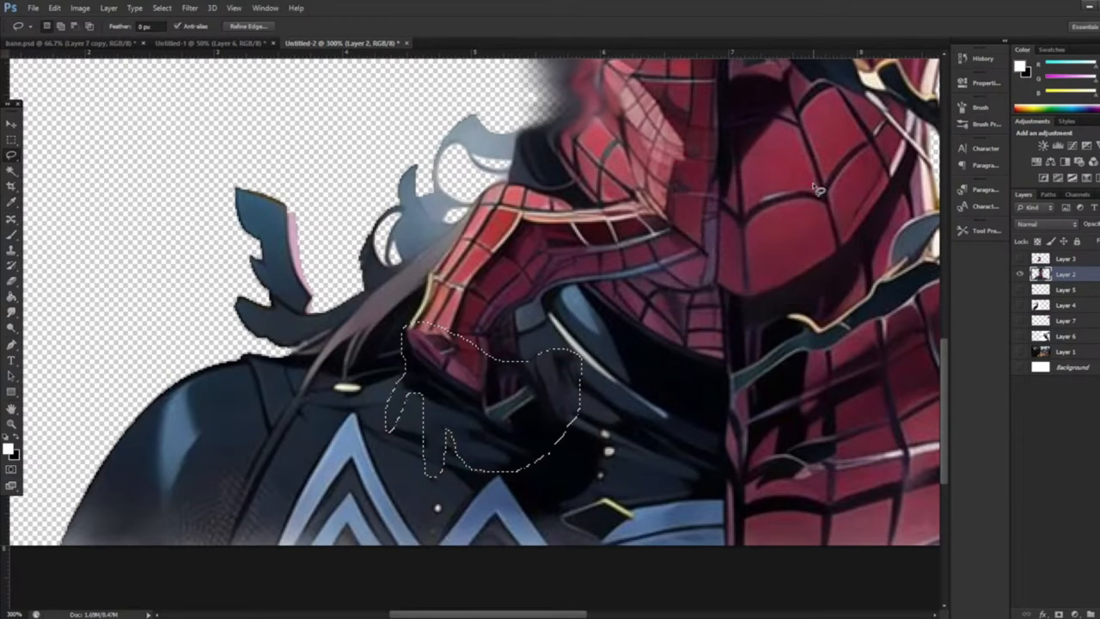
- Arrange the cut-out Spider-Man and Venom figures as layers over the transparent canvas
left_click(55, 7)
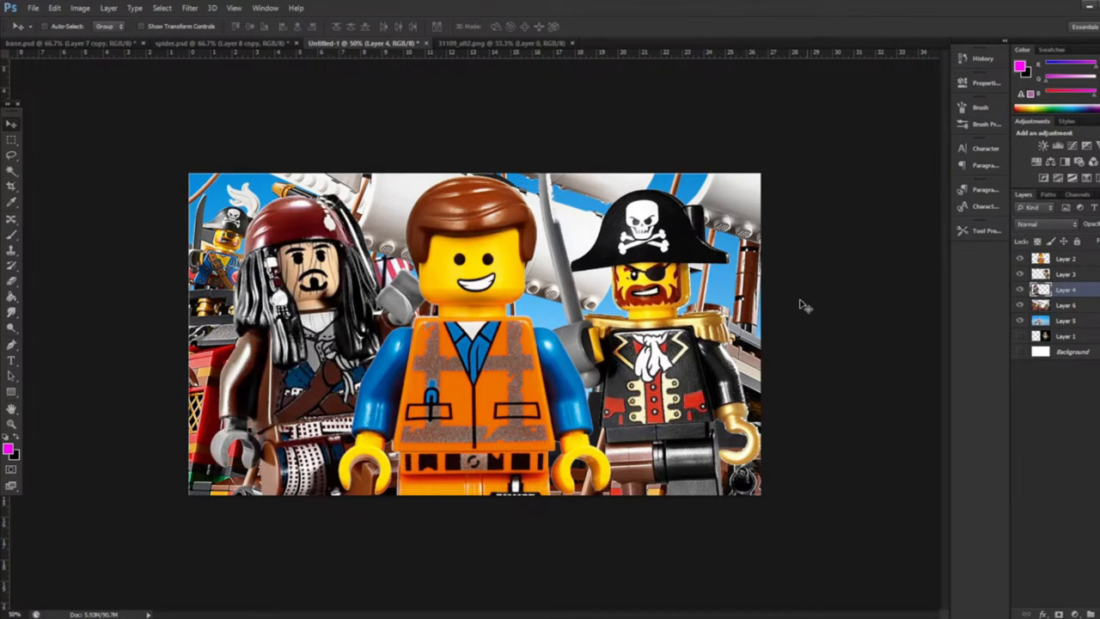
- Switch to the Untitled-2 document showing the stylized LEGO pirate ship scene
left_click(1066, 306)
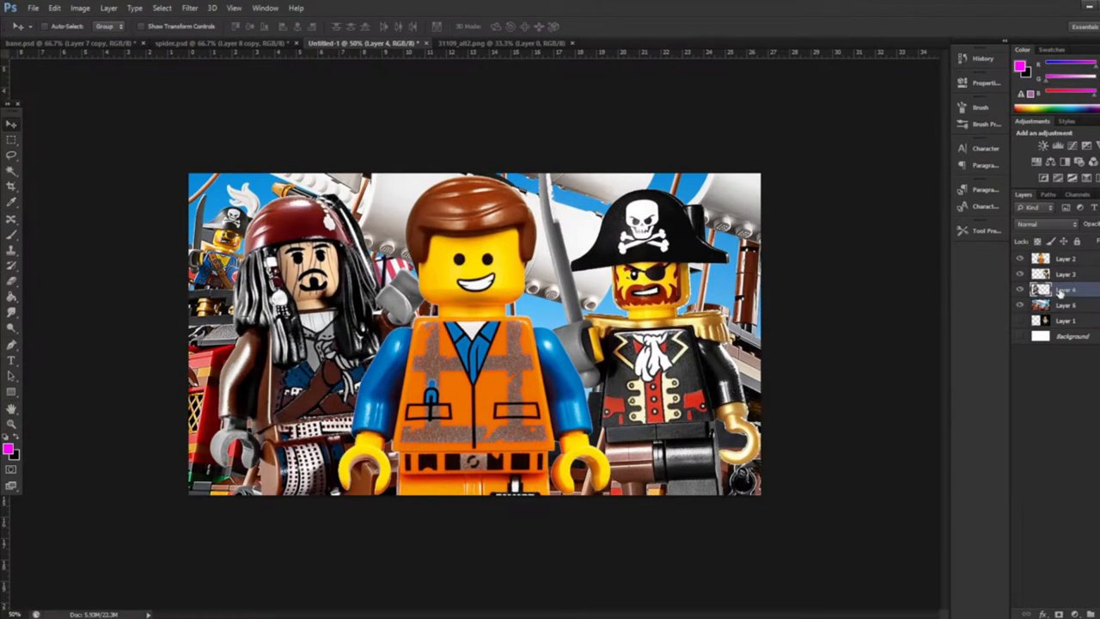
left_click(639, 43)
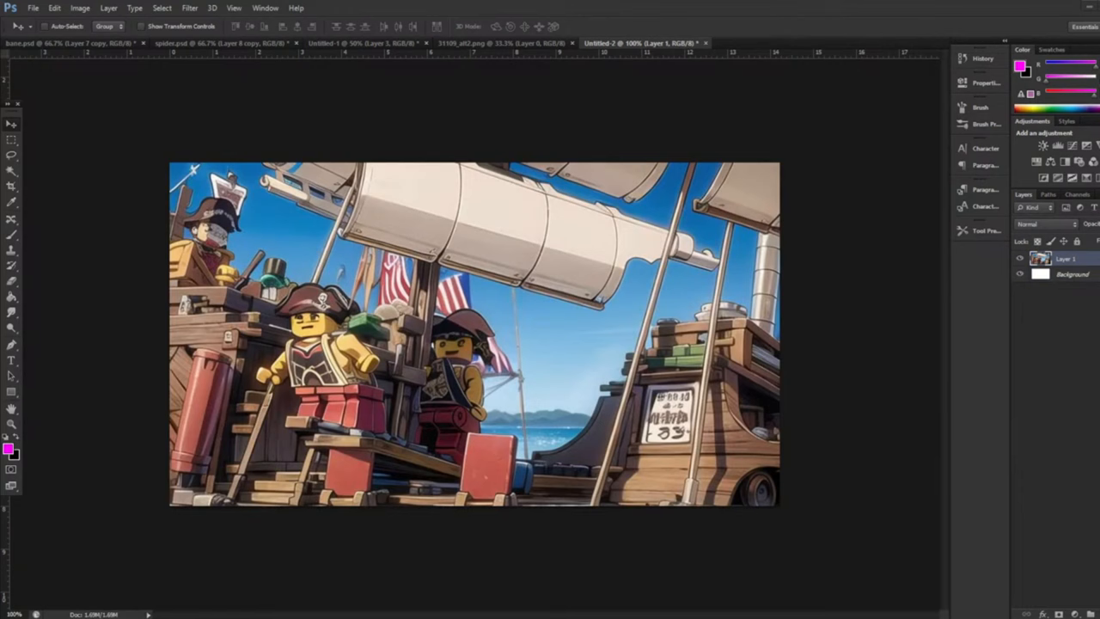